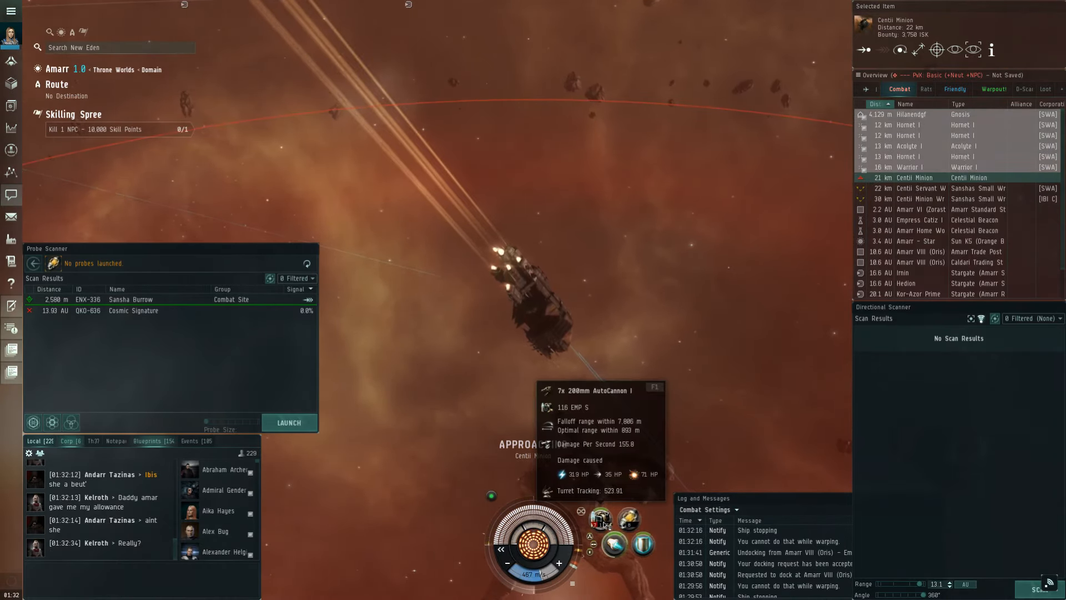
Approach the Centii Minion rat from the Overview's right-click menu.
{"action": "right_click", "coordinate": [918, 178]}
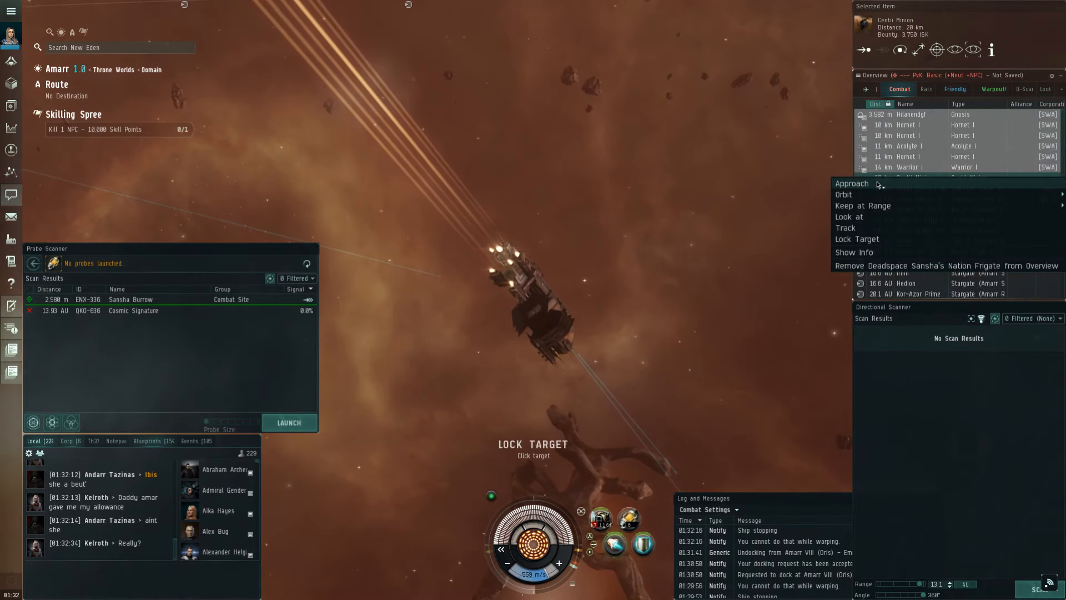
{"action": "left_click", "coordinate": [851, 182]}
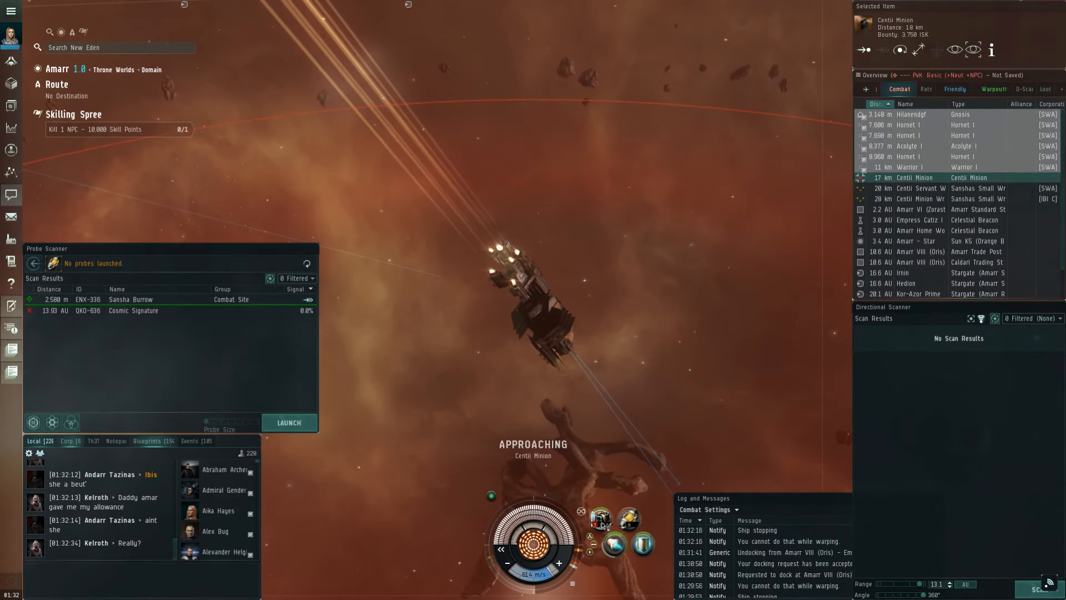